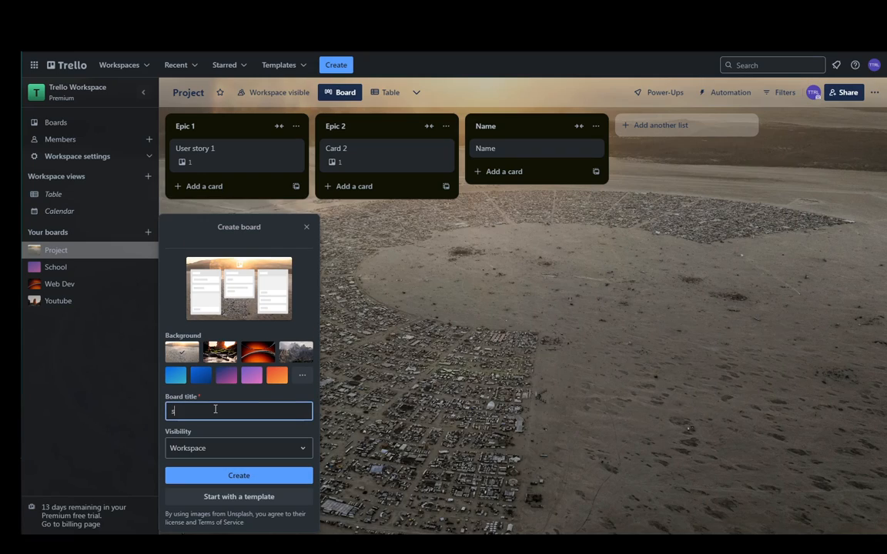
# Create a blue-background board titled 'Software dev'.
pyautogui.write('Software dev')
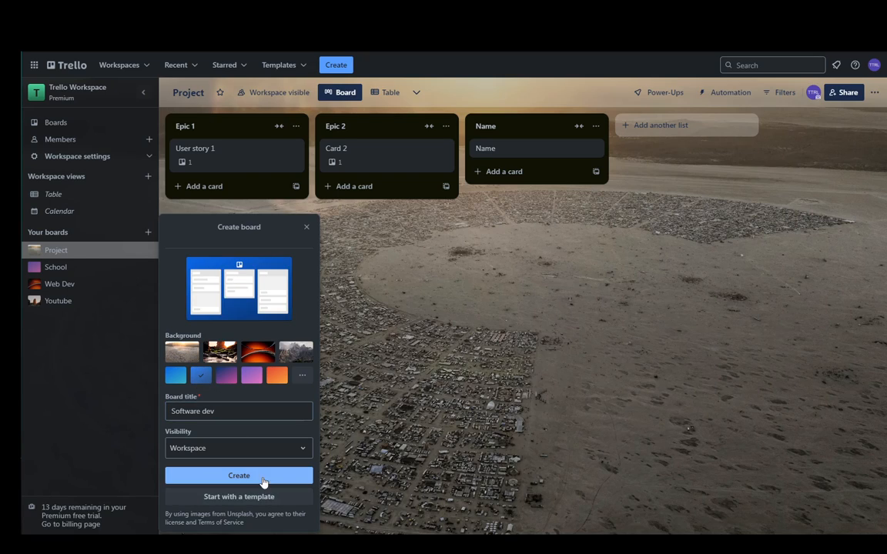
pyautogui.click(239, 476)
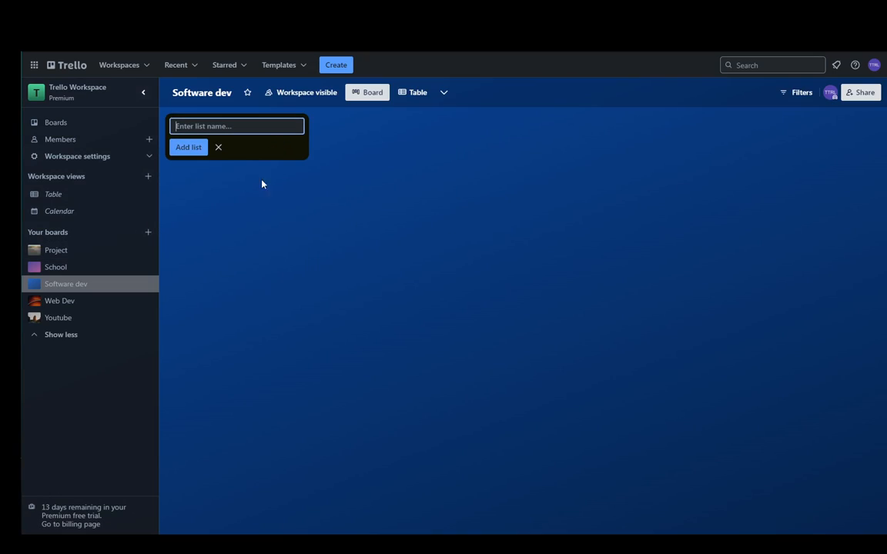
pyautogui.click(218, 147)
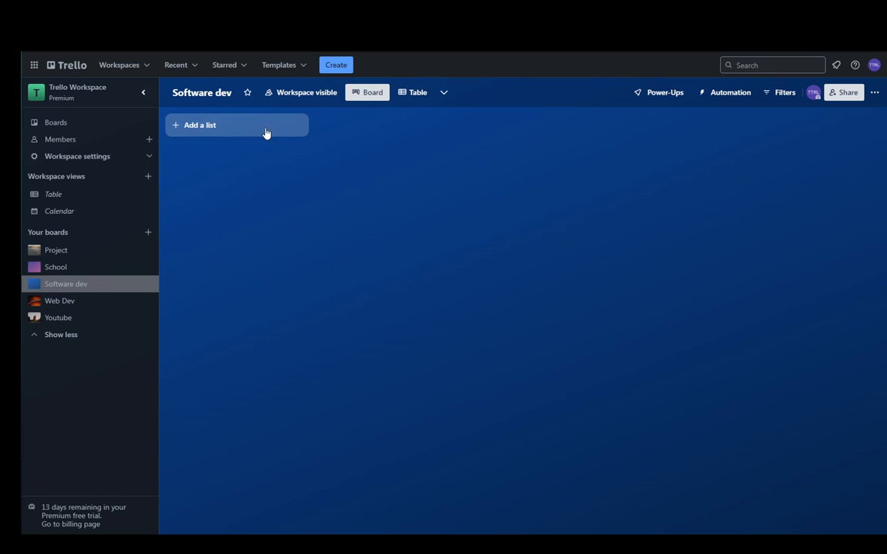
pyautogui.moveTo(184, 146)
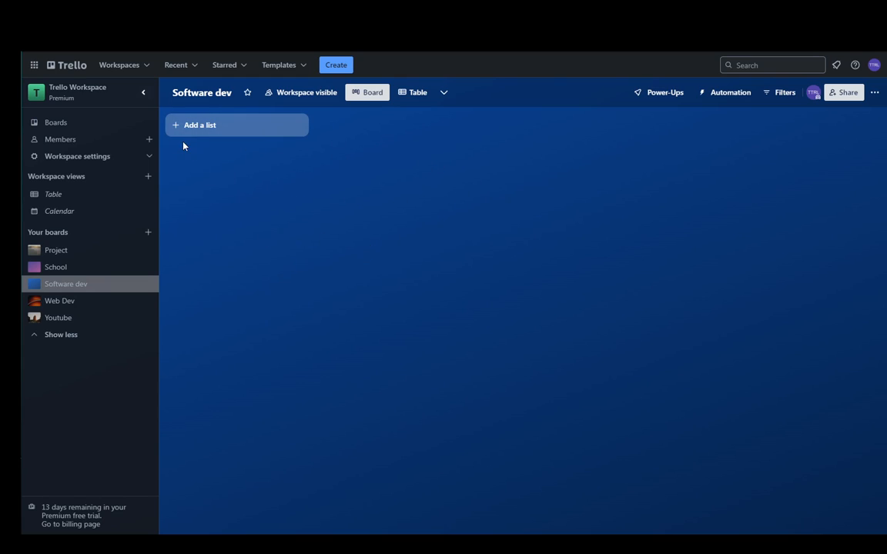
pyautogui.moveTo(223, 136)
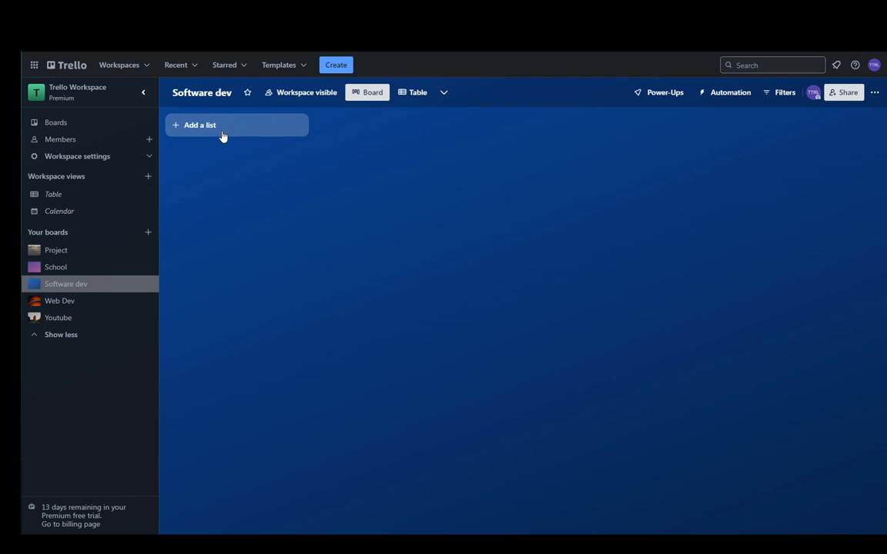
pyautogui.moveTo(252, 130)
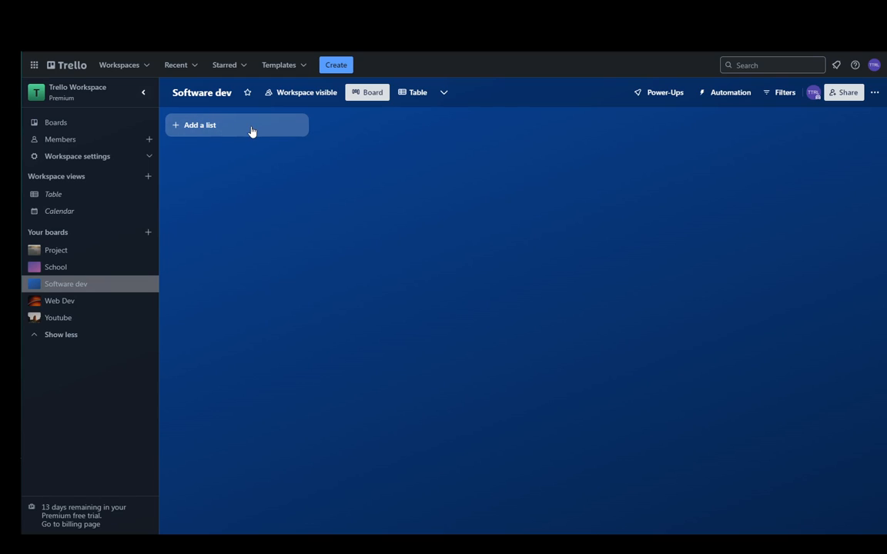
pyautogui.moveTo(265, 128)
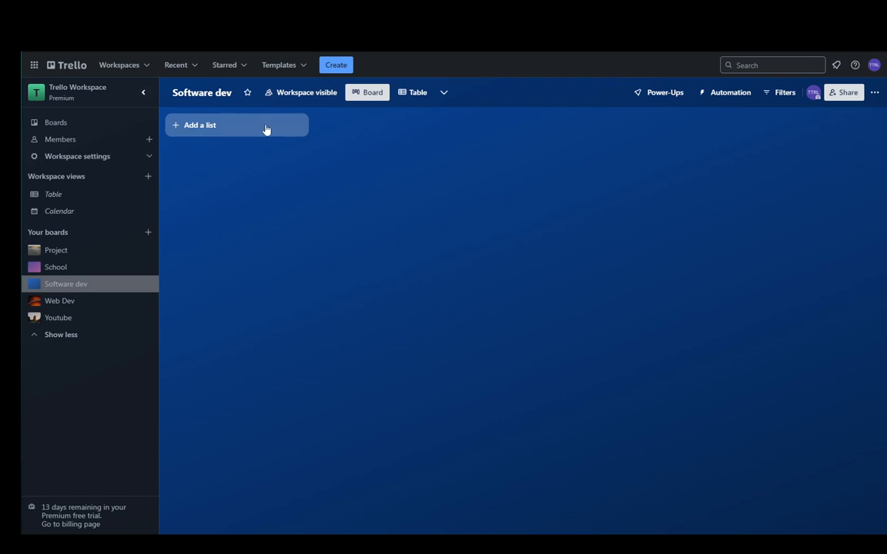
pyautogui.moveTo(443, 162)
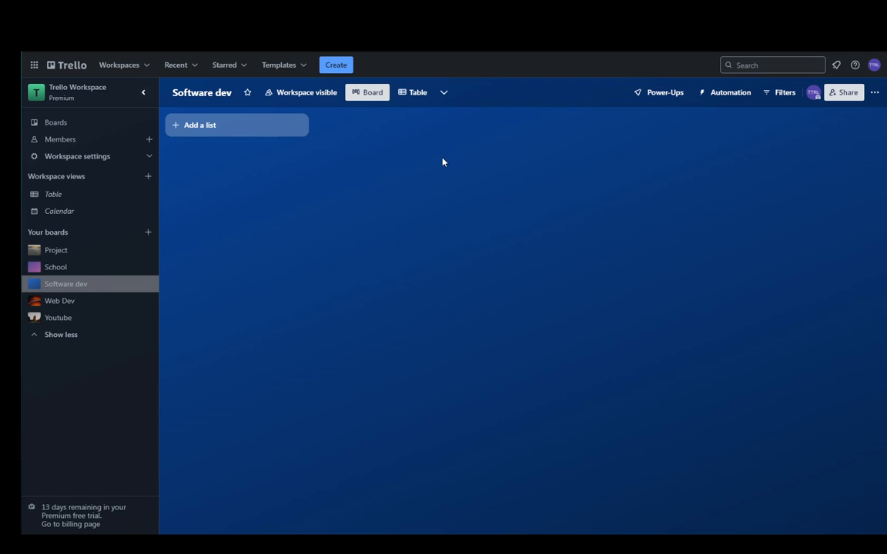
pyautogui.moveTo(319, 119)
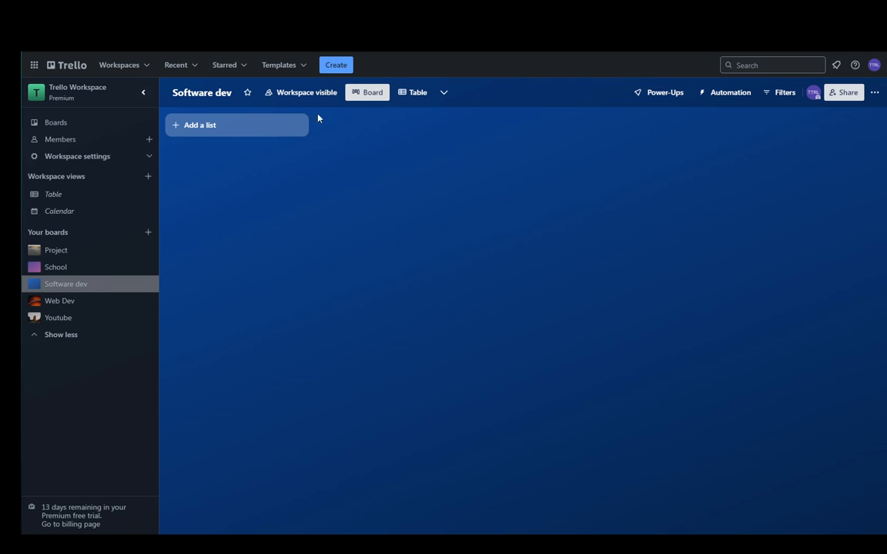
pyautogui.click(202, 125)
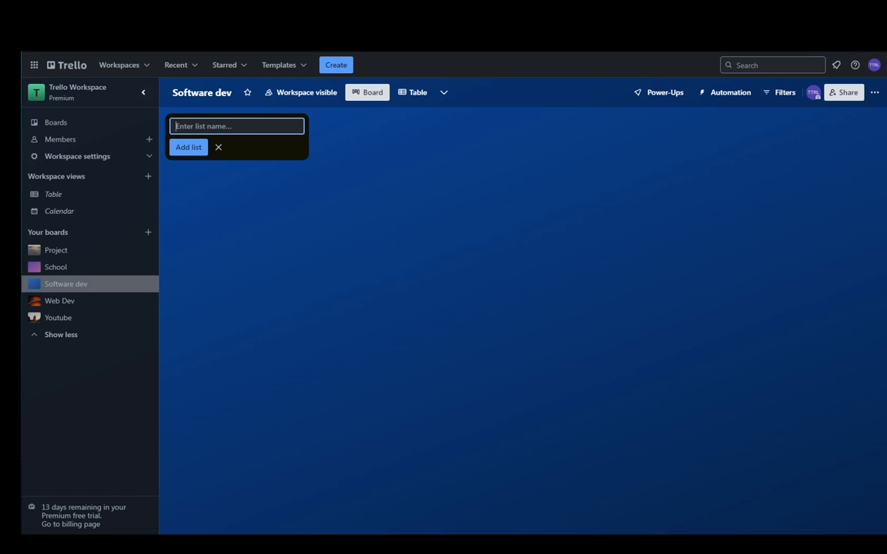
# Add the 'Front end' and 'Back end' lists to the board.
pyautogui.write('Front')
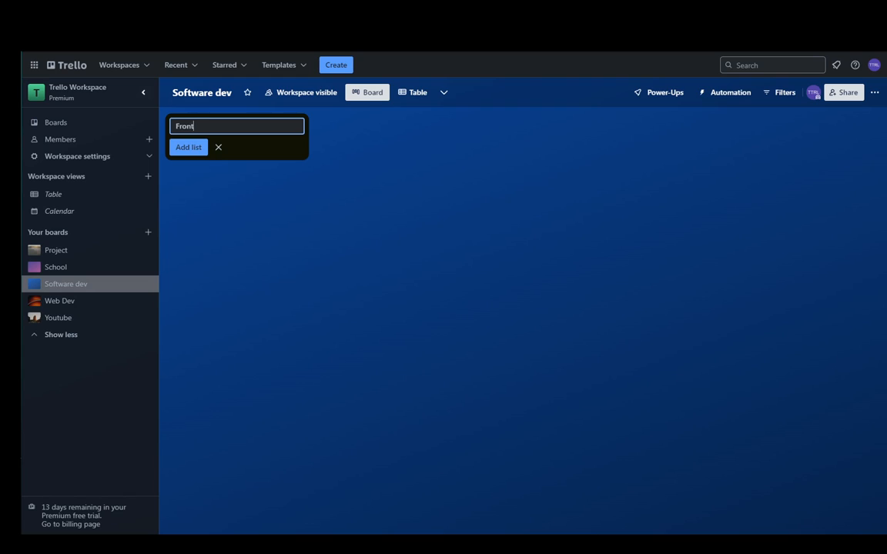
pyautogui.press('Enter')
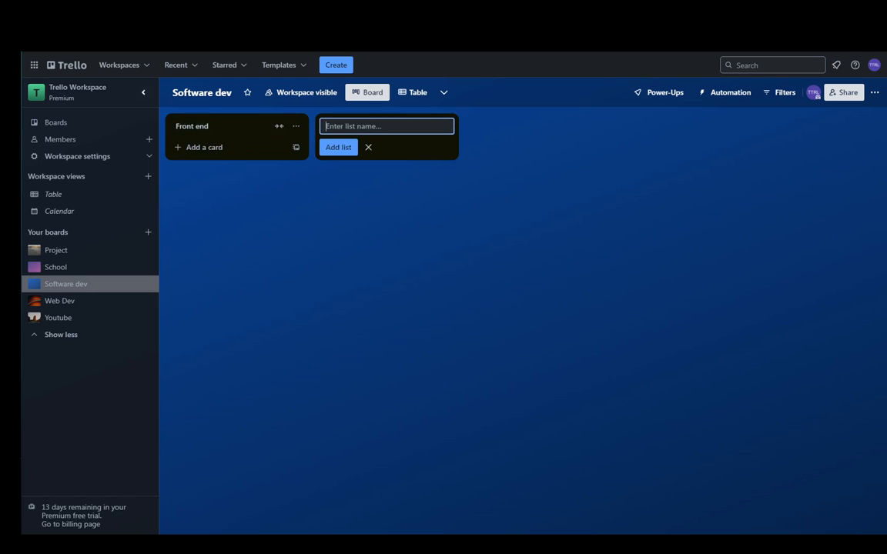
pyautogui.write('Back end')
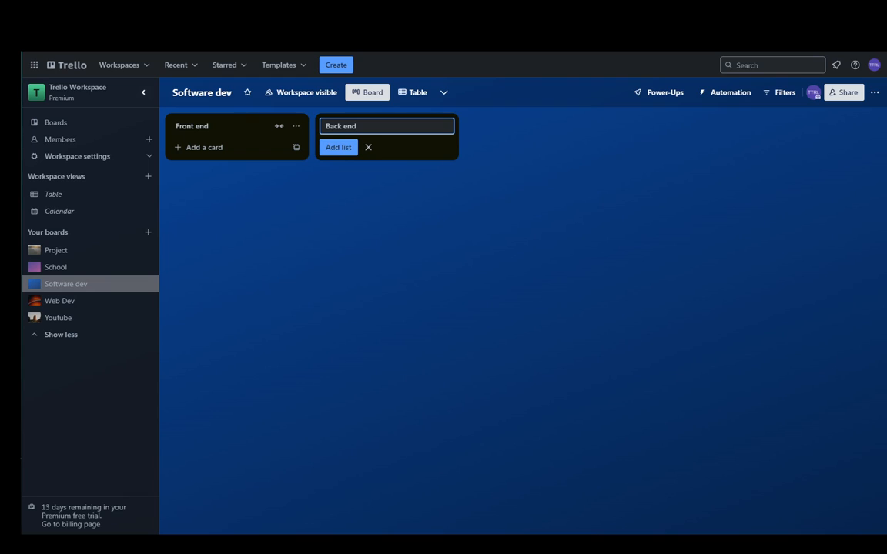
pyautogui.click(338, 147)
pyautogui.write('Login')
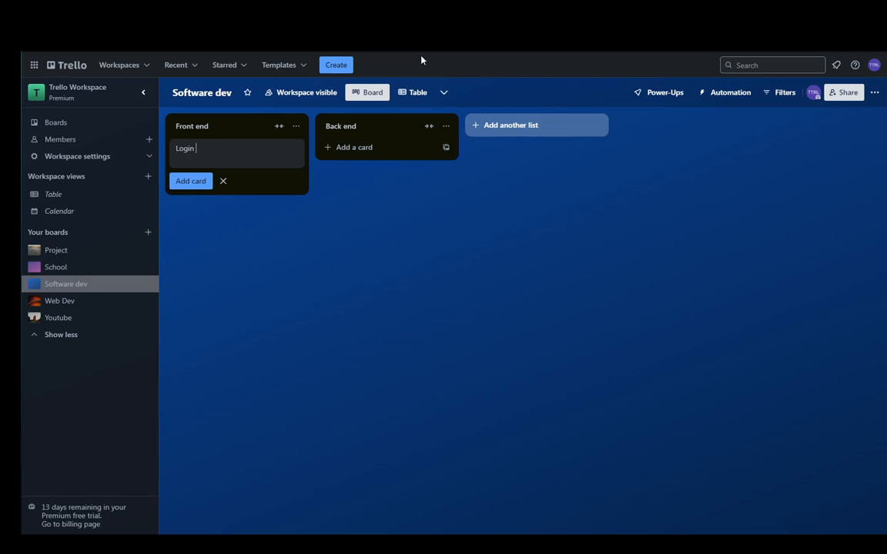
# Add the 'Register page' card under 'Login page' in Front end.
pyautogui.write('Register page')
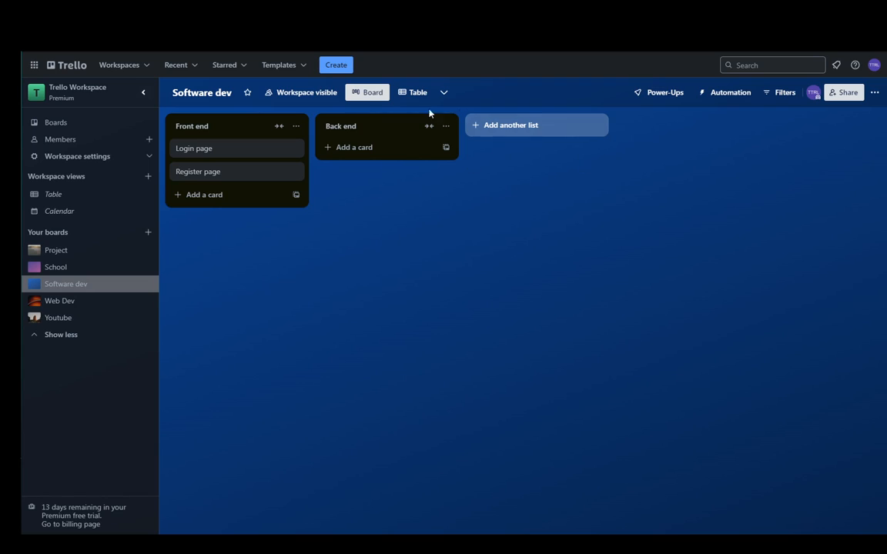
pyautogui.moveTo(386, 223)
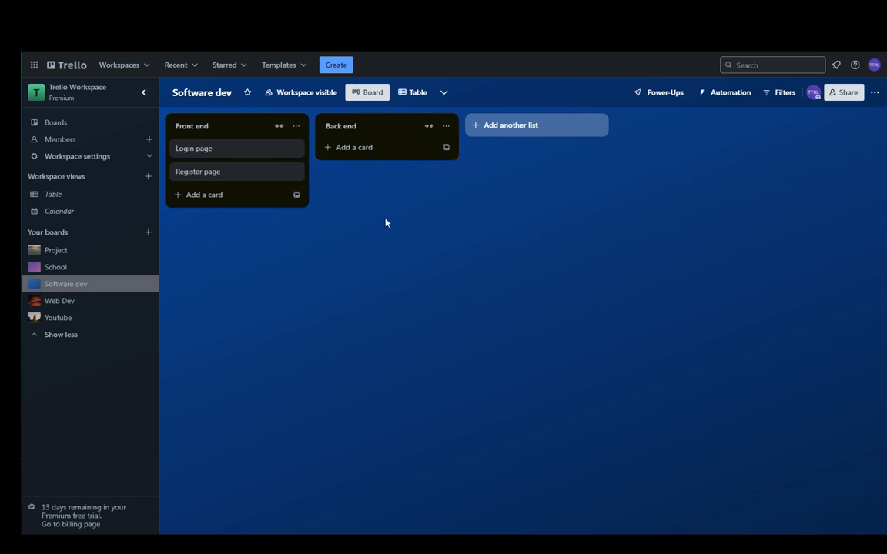
pyautogui.click(194, 148)
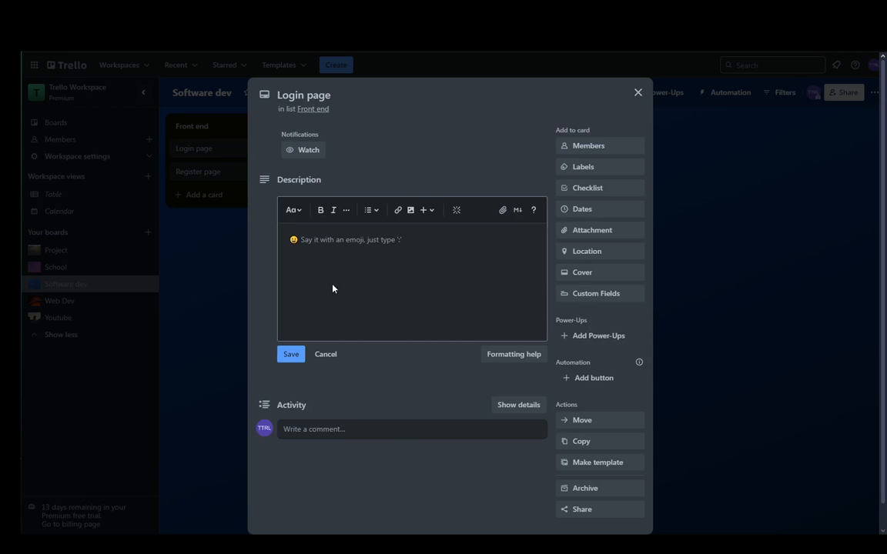
pyautogui.moveTo(587, 188)
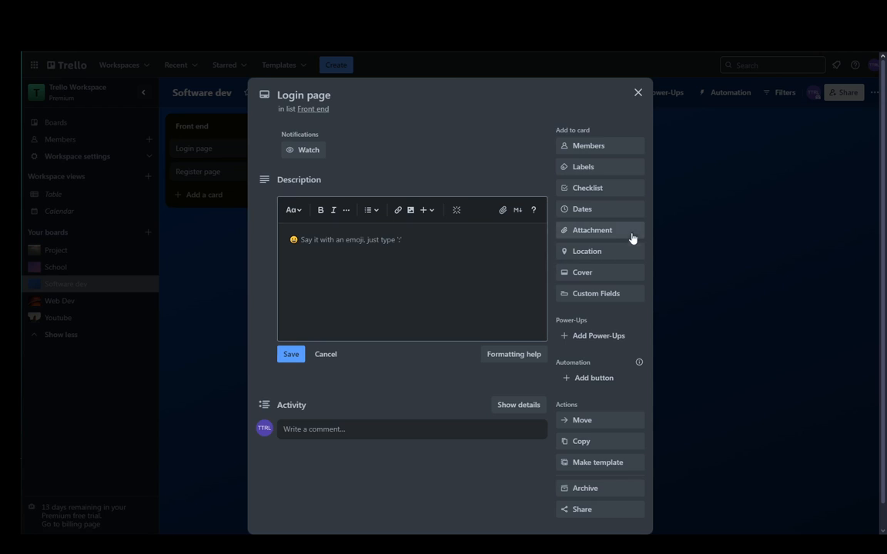
pyautogui.moveTo(638, 93)
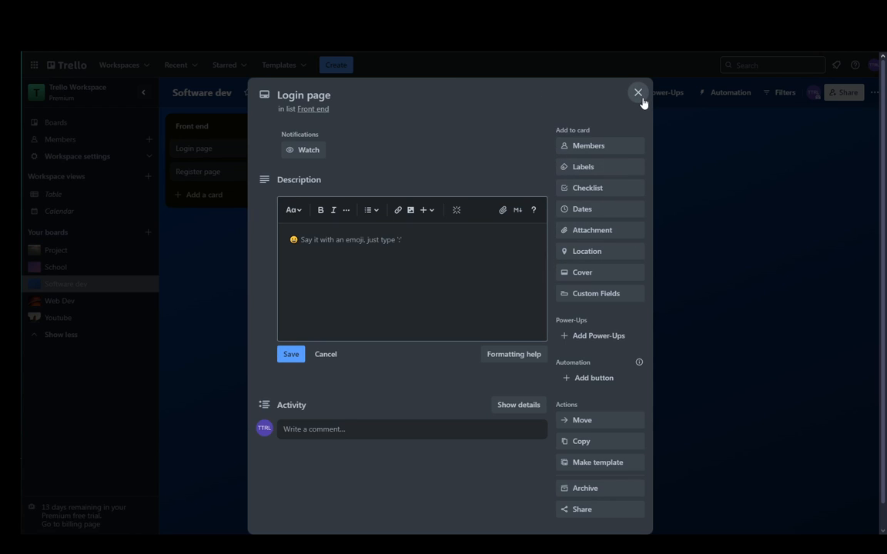
pyautogui.click(637, 93)
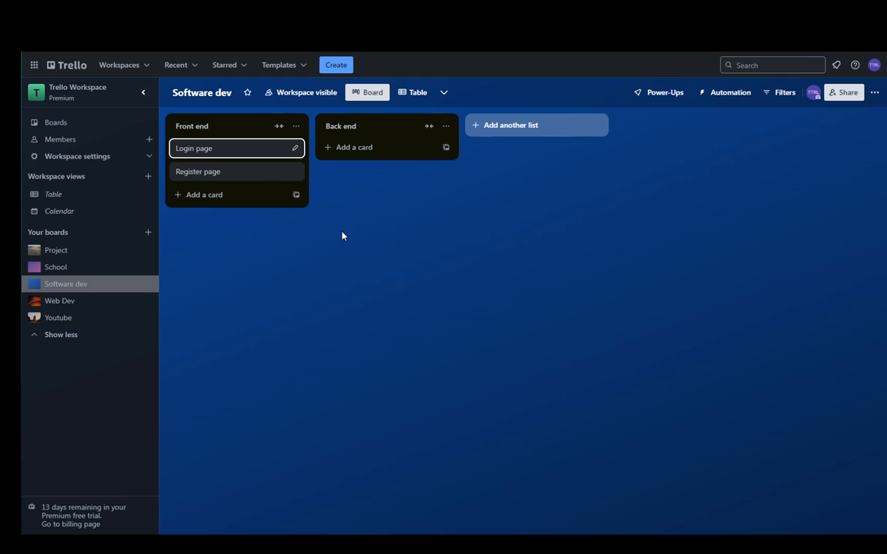
pyautogui.moveTo(329, 325)
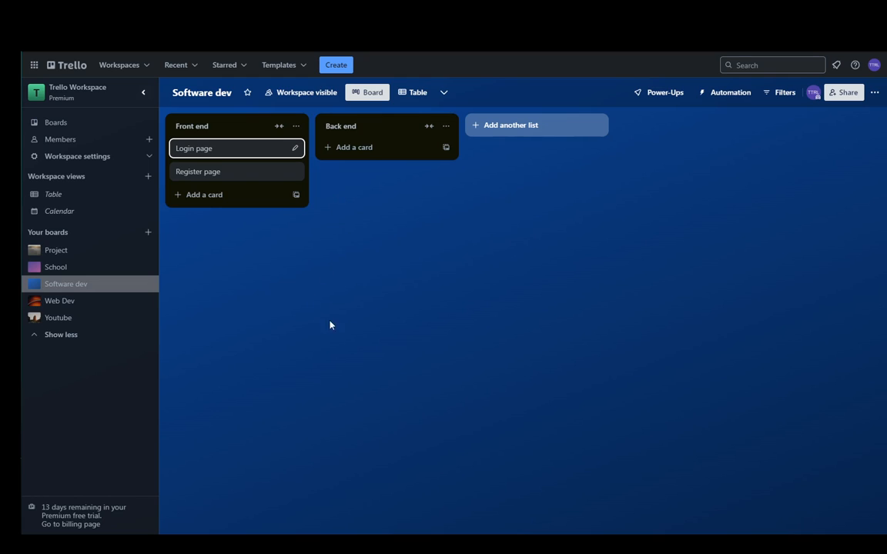
pyautogui.moveTo(406, 344)
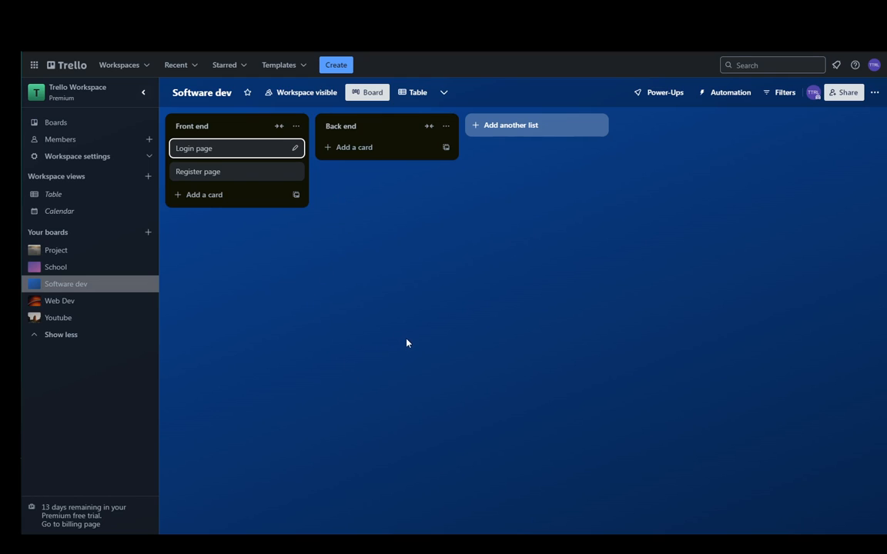
pyautogui.moveTo(257, 308)
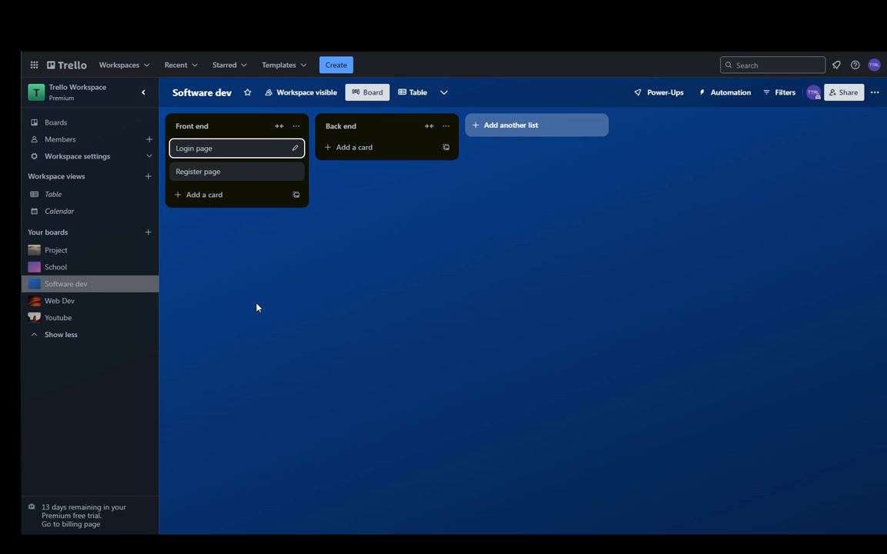